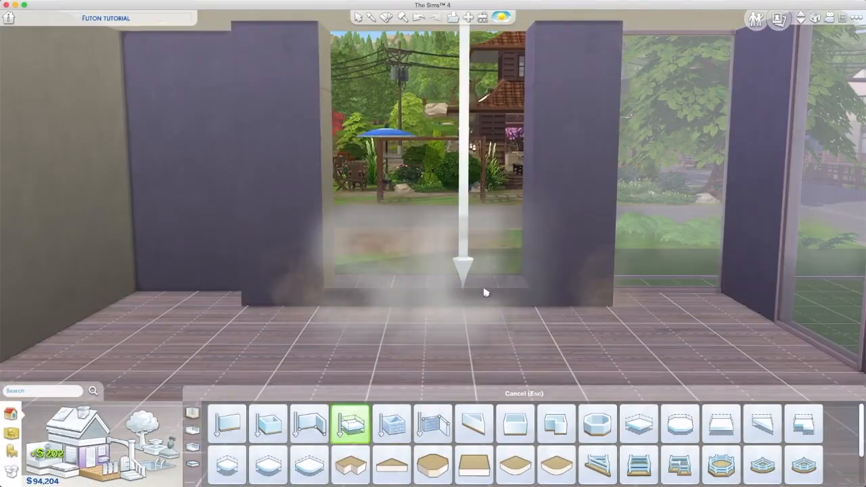
- Start drawing the raised platform in the light bedroom nook
click(227, 422)
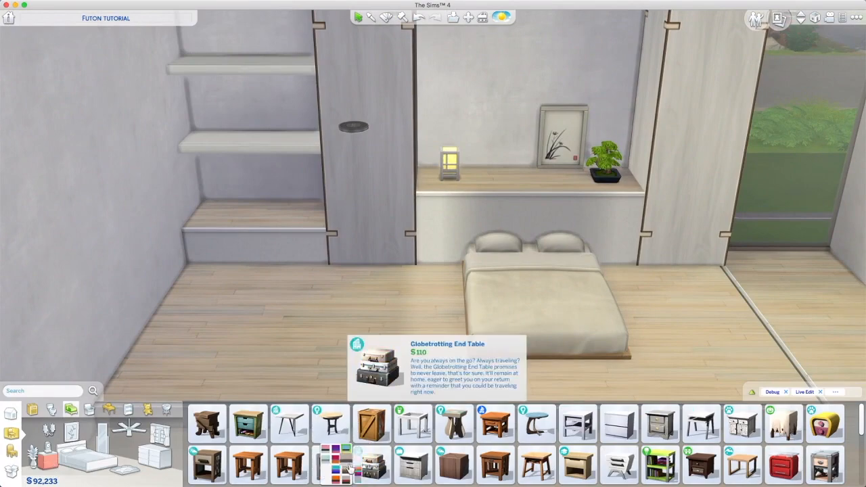
- Stack the Globetrotting suitcases on the bottom shelf and folded clothes from Clutter above
click(370, 464)
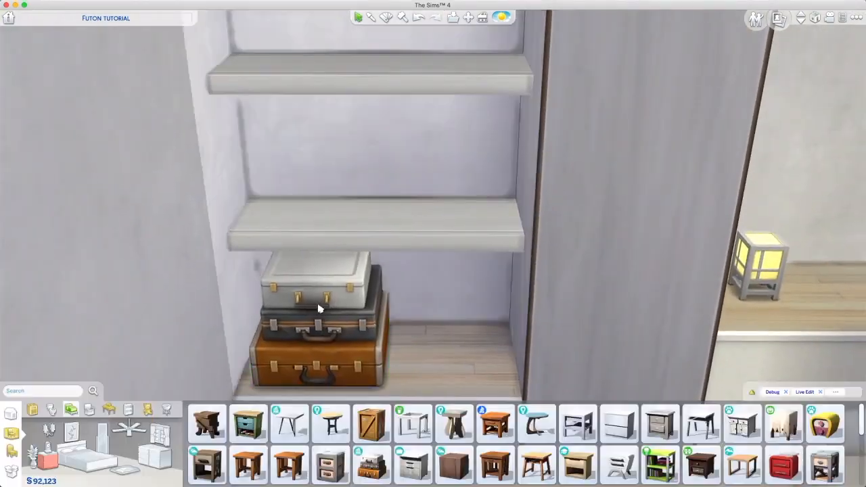
text(cl)
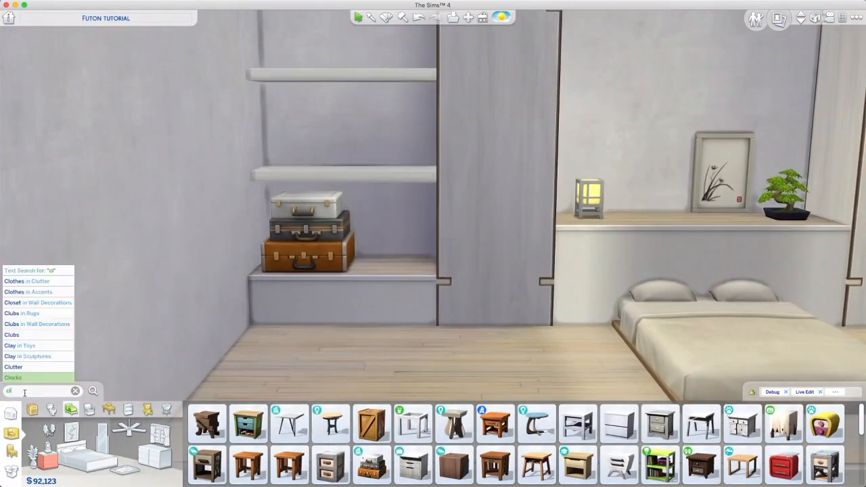
click(13, 366)
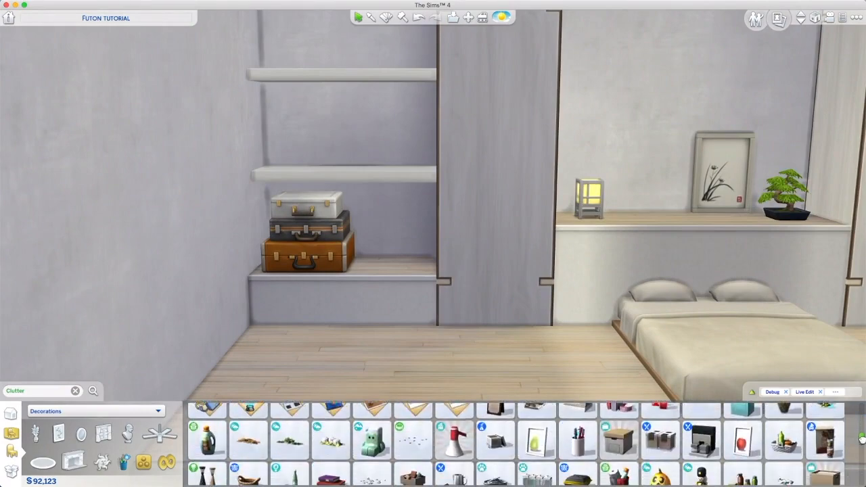
click(659, 441)
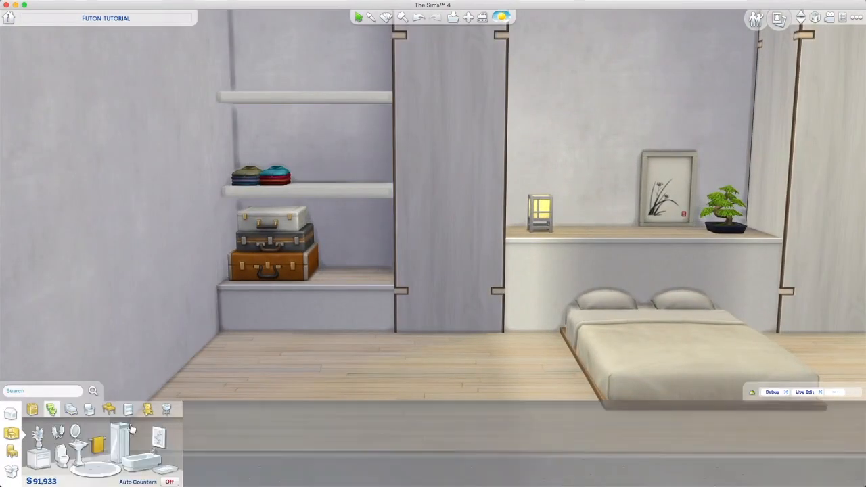
- Add a woven basket to the top shelf and set the backpack below the shelves
click(495, 421)
text(Clutter)
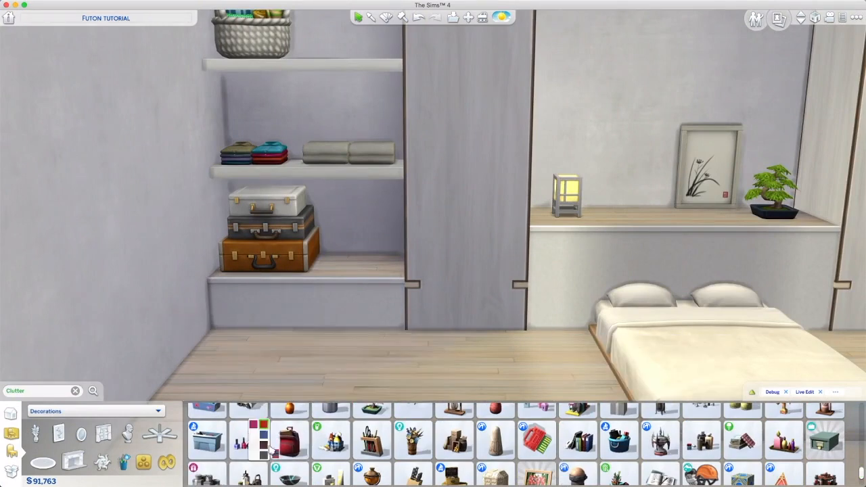
click(289, 440)
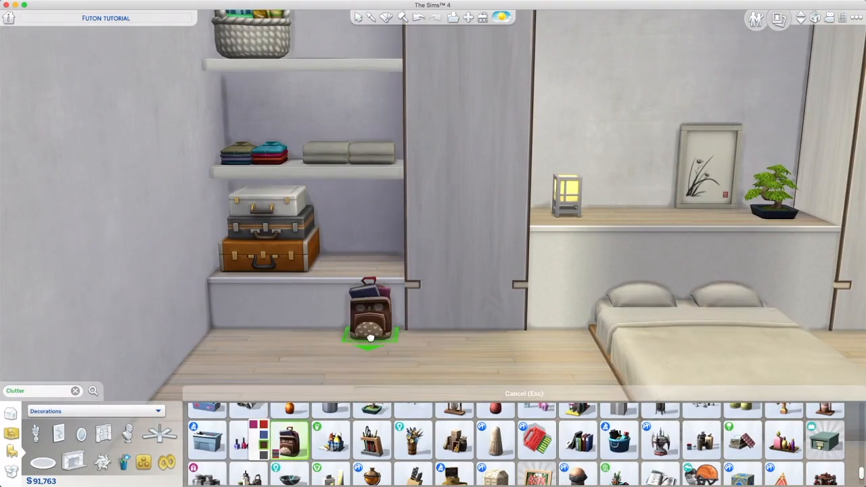
drag(370, 311, 375, 243)
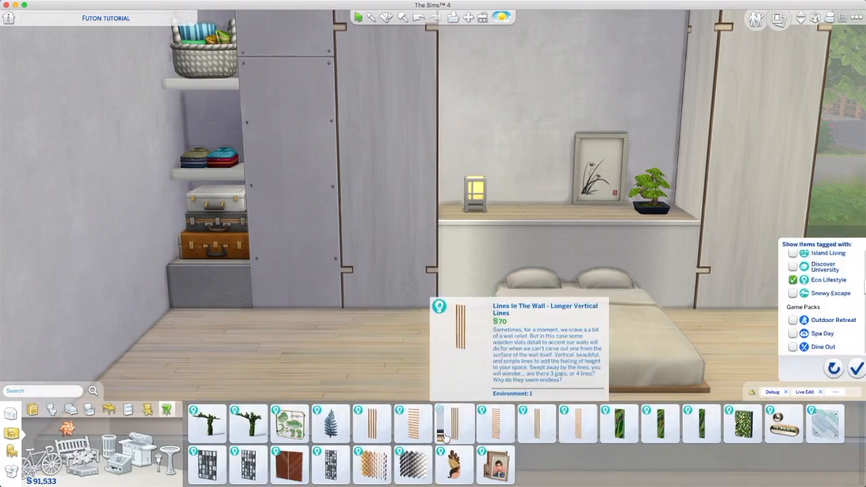
click(454, 424)
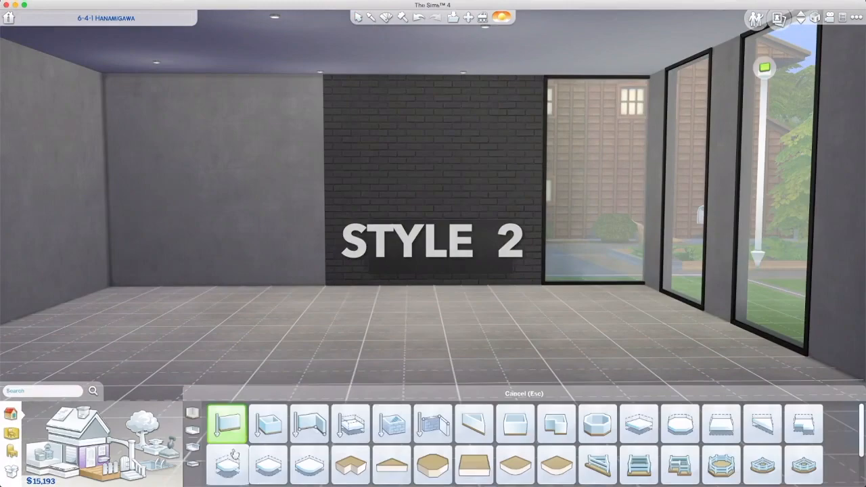
- Start raising the floor platform in the grey Hanamigawa room
click(350, 422)
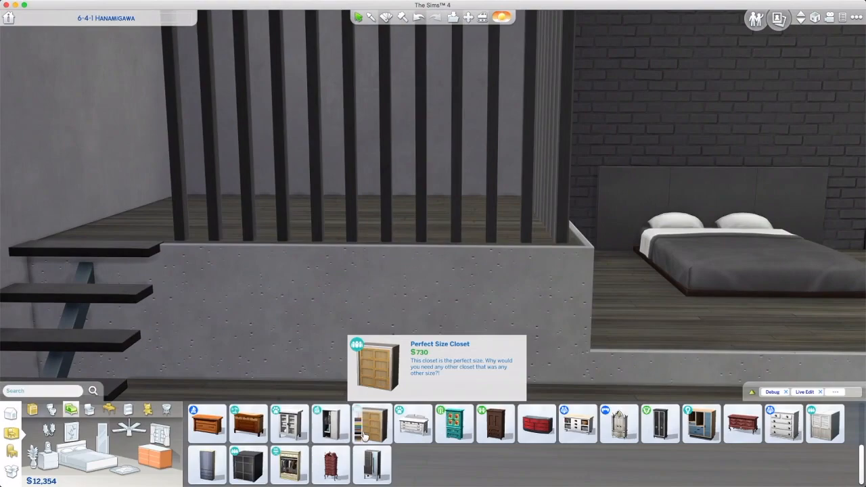
- Pick a dark double closet and a tall mirror for the dressing area
click(371, 423)
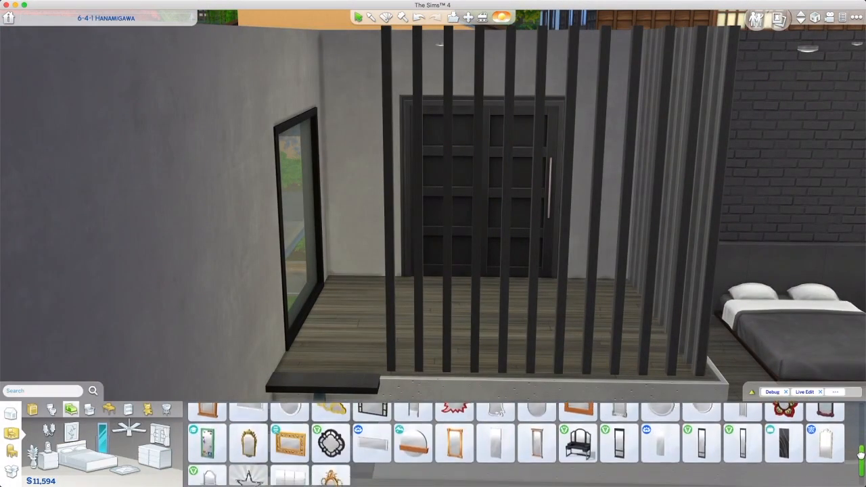
click(660, 448)
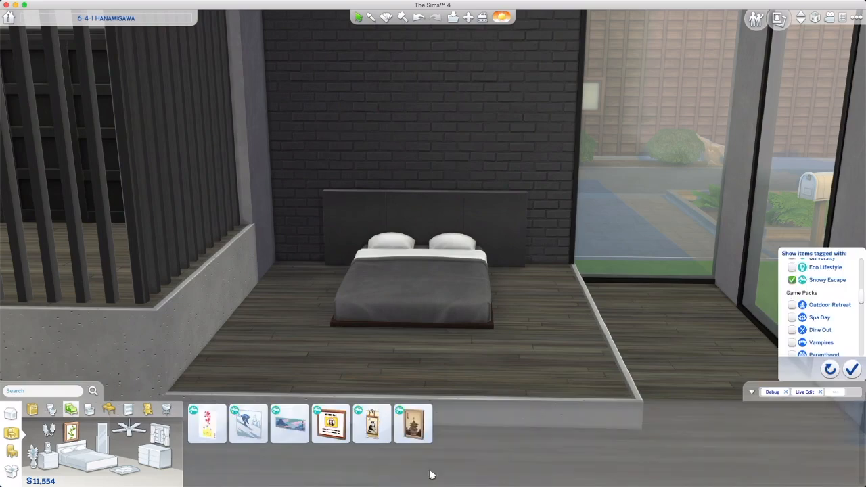
- Select a catalogue item for the nightstands and decor around the futon
click(413, 423)
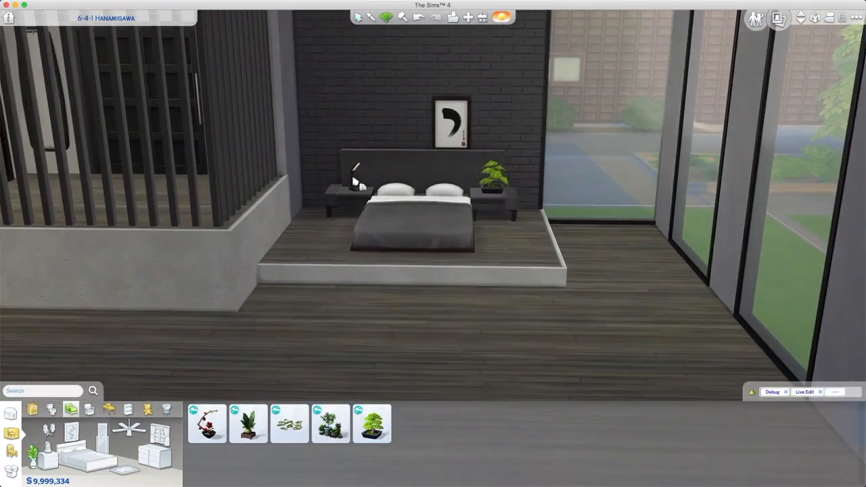
- Swap the bed art for an ink landscape and add a dark sideboard
click(452, 123)
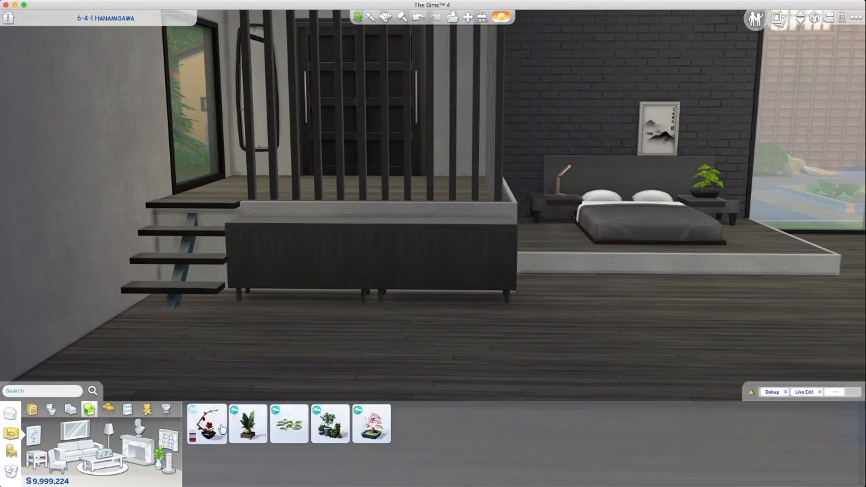
- Browse Bathroom > Decor for the Robe of the Believer Wall Hook
click(206, 424)
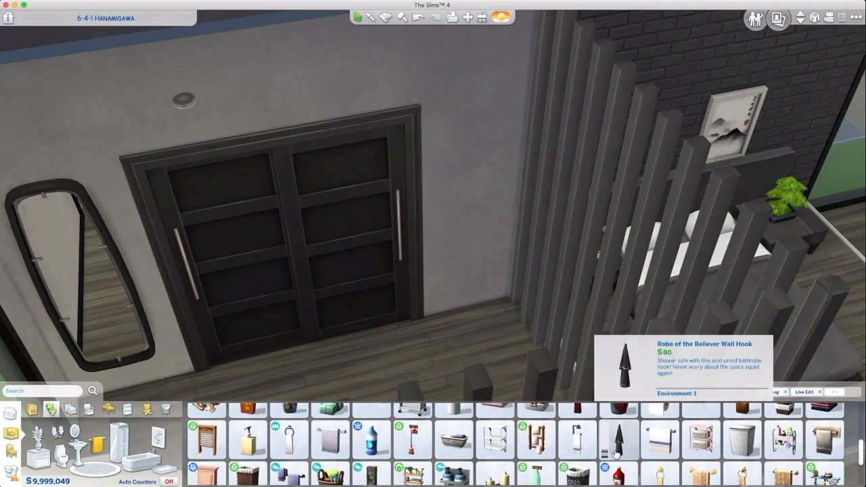
- Place the robe wall hook, then a potted plant in the window corner
click(617, 439)
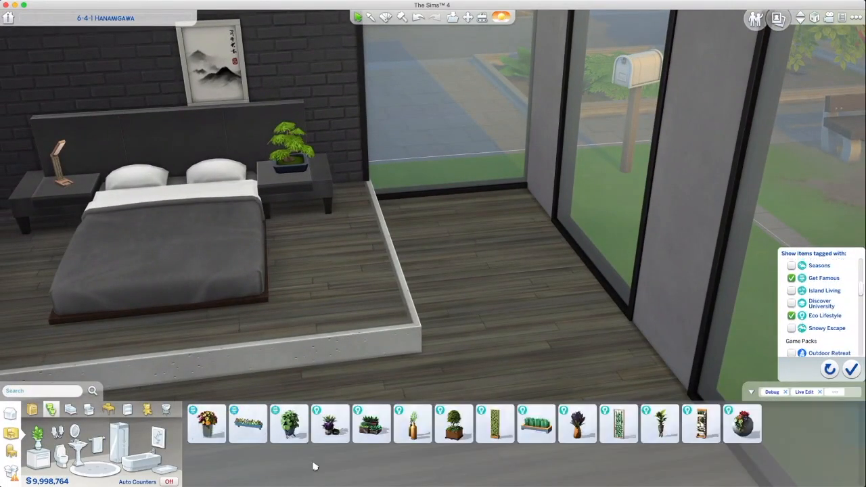
click(659, 424)
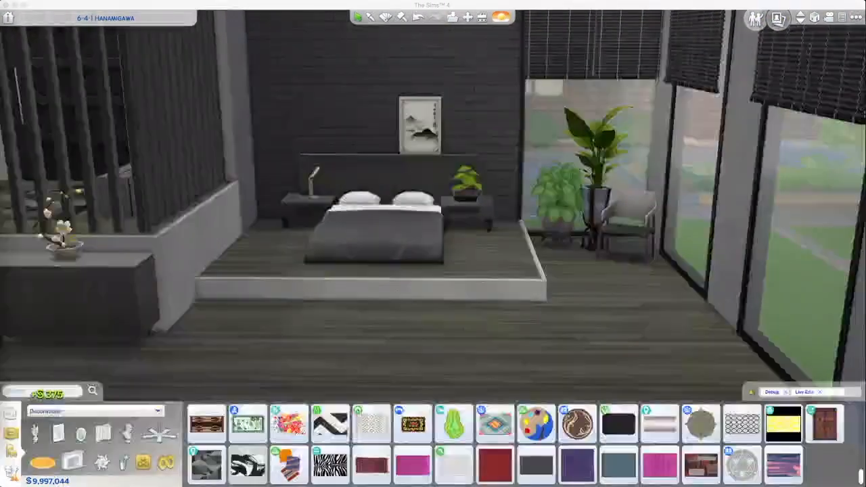
- Lay a grey patterned rug under the futon and pick a globe pendant above
click(206, 465)
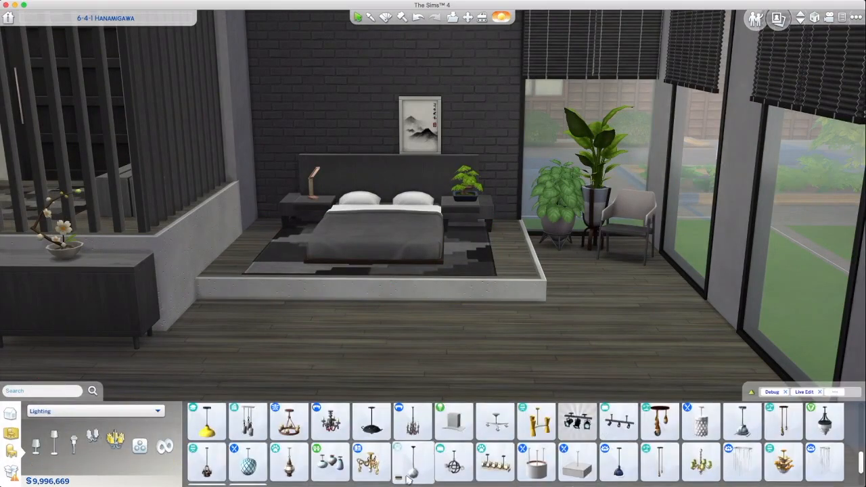
click(412, 462)
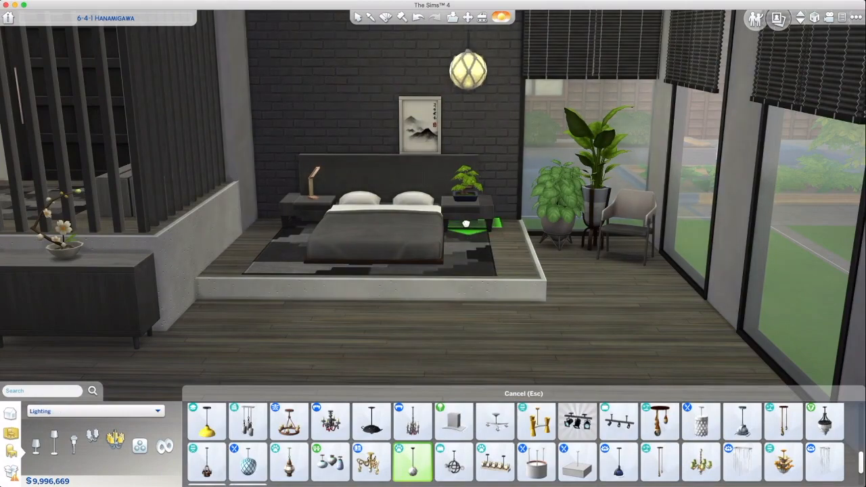